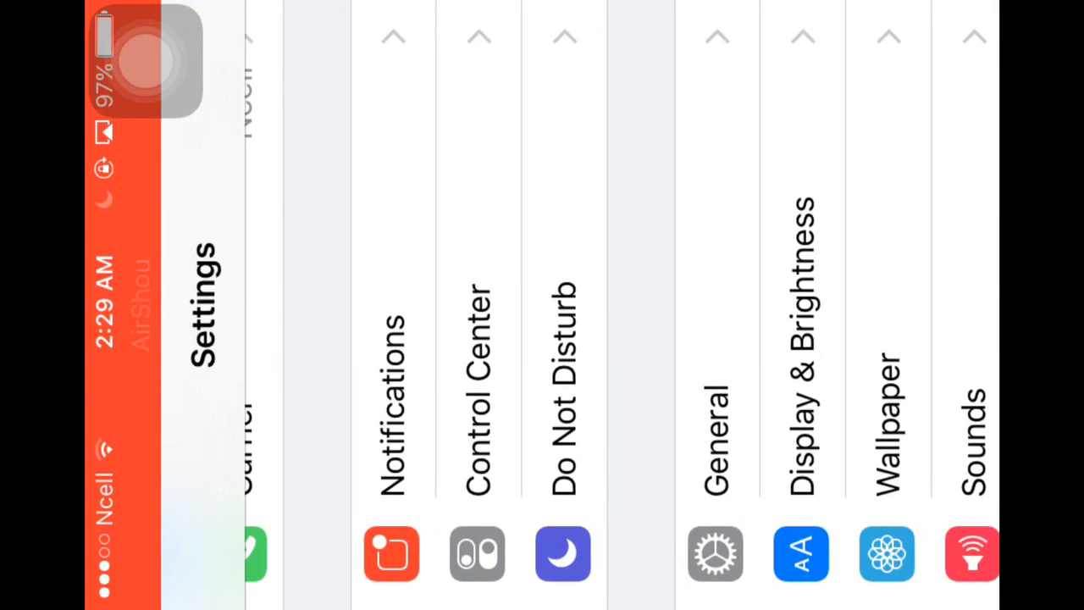
- Trust the developer profile and return to the home screen showing Enlight
{"action": "left_click", "coordinate": [714, 423]}
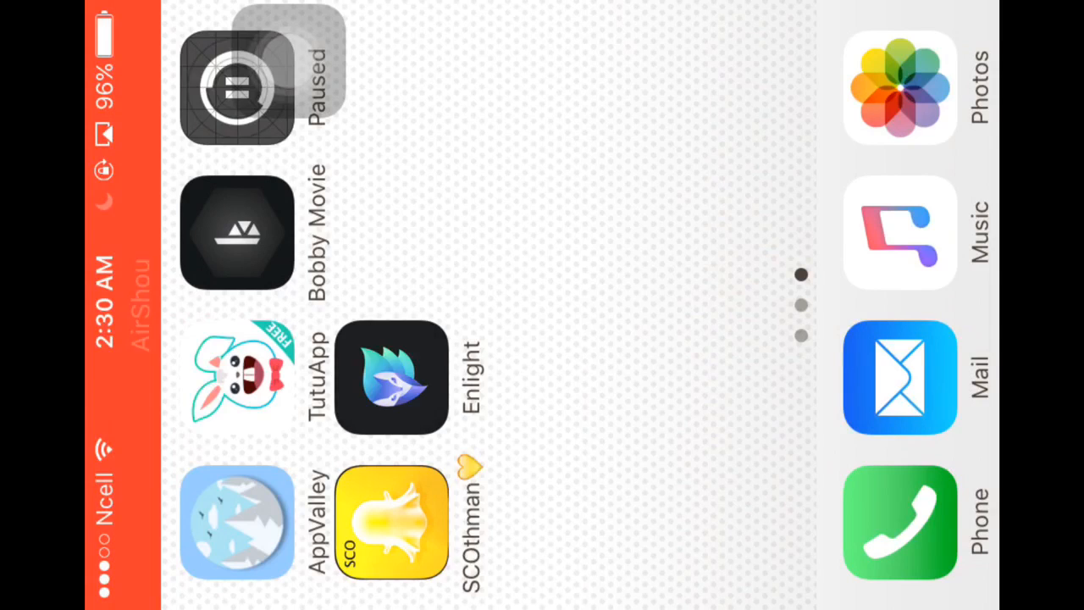
- Launch Enlight from the home screen so it asks for Photos access
{"action": "left_click", "coordinate": [392, 376]}
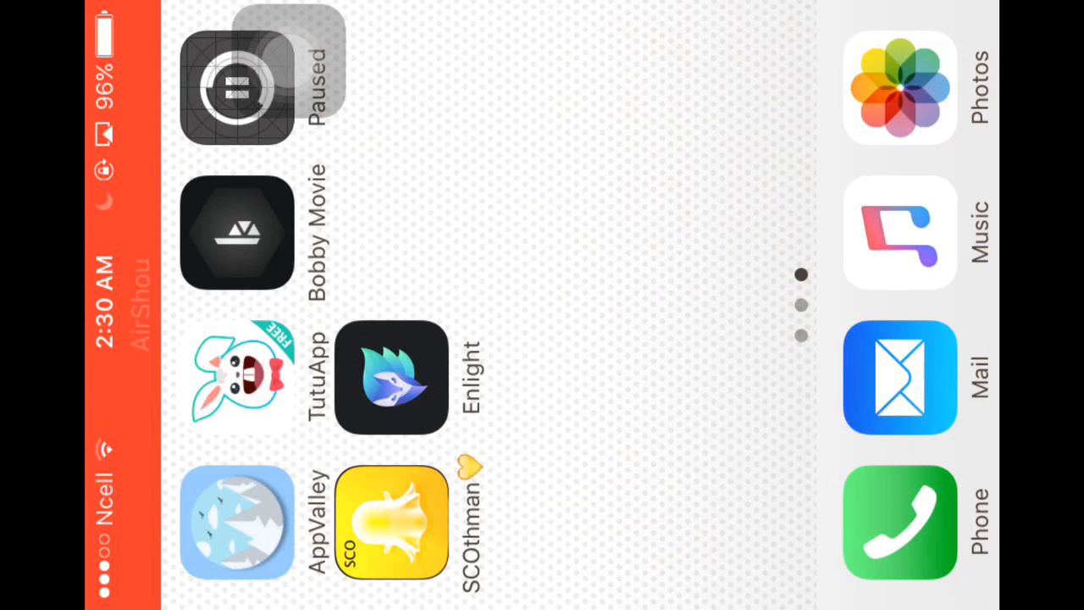
{"action": "left_click", "coordinate": [391, 376]}
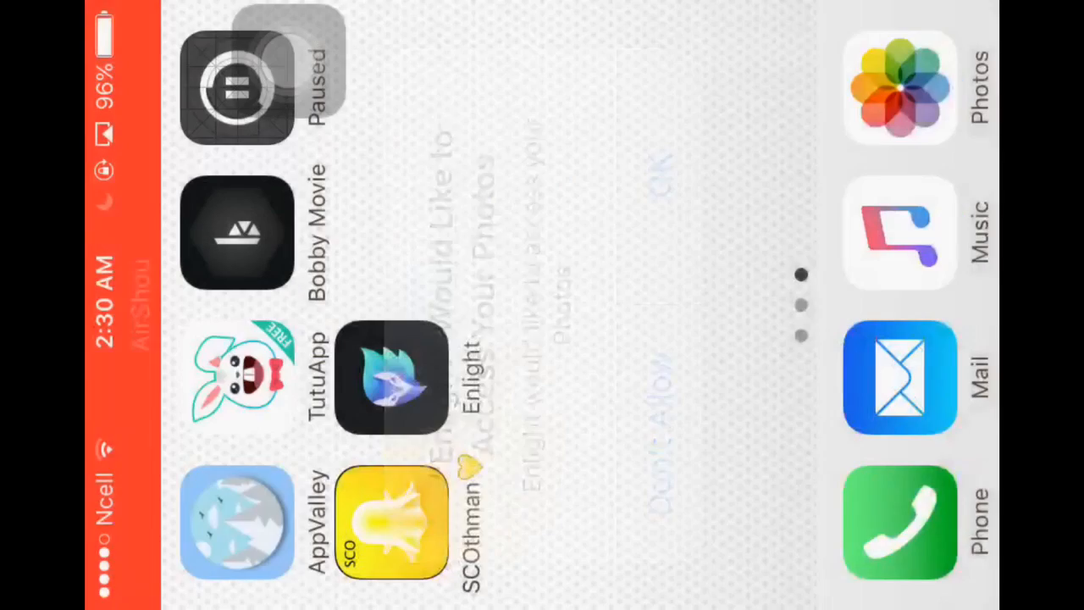